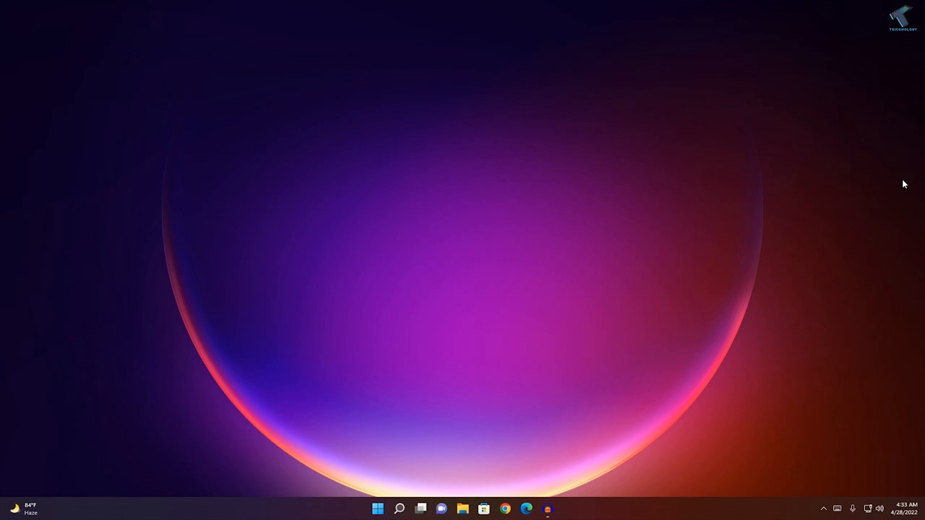
mouse_move(566, 381)
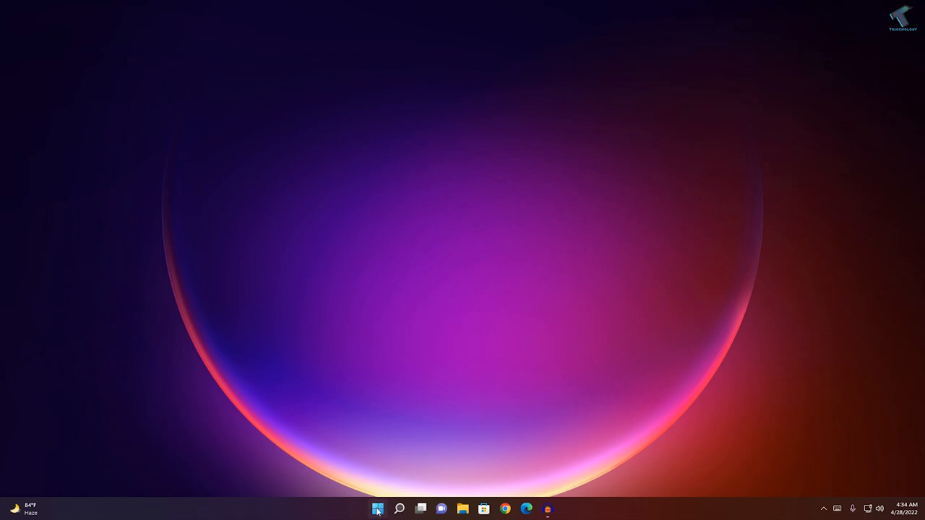
Switch off 'Automatically detect settings' on the Network & internet > Proxy page and close Settings.
right_click(377, 509)
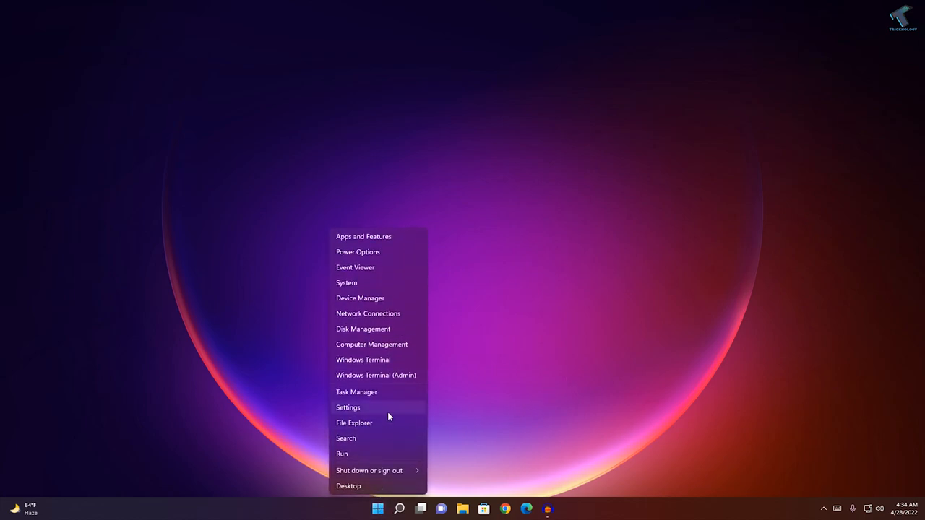
click(347, 407)
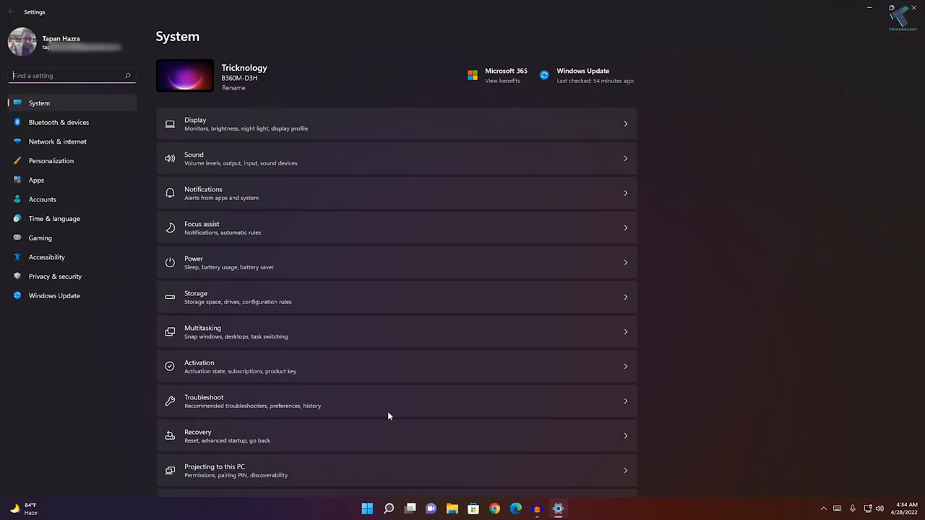
mouse_move(58, 141)
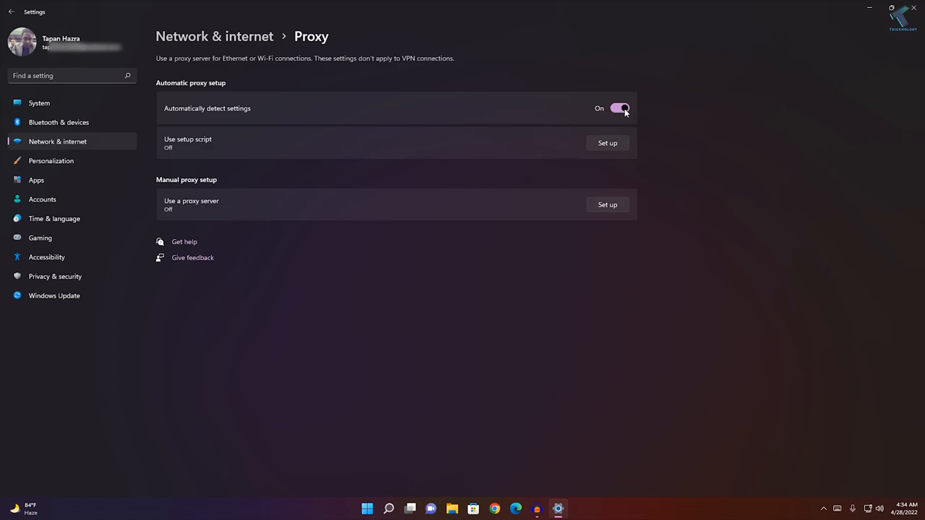
mouse_move(162, 189)
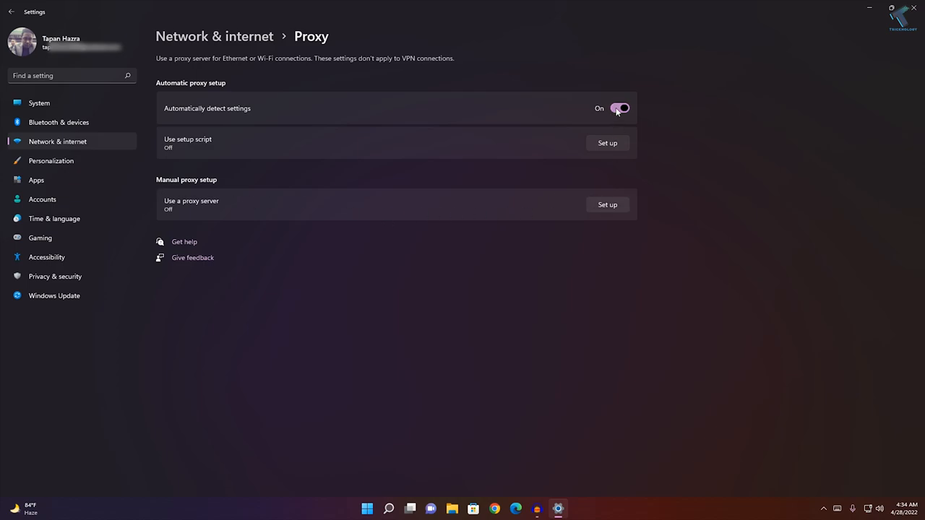
click(619, 107)
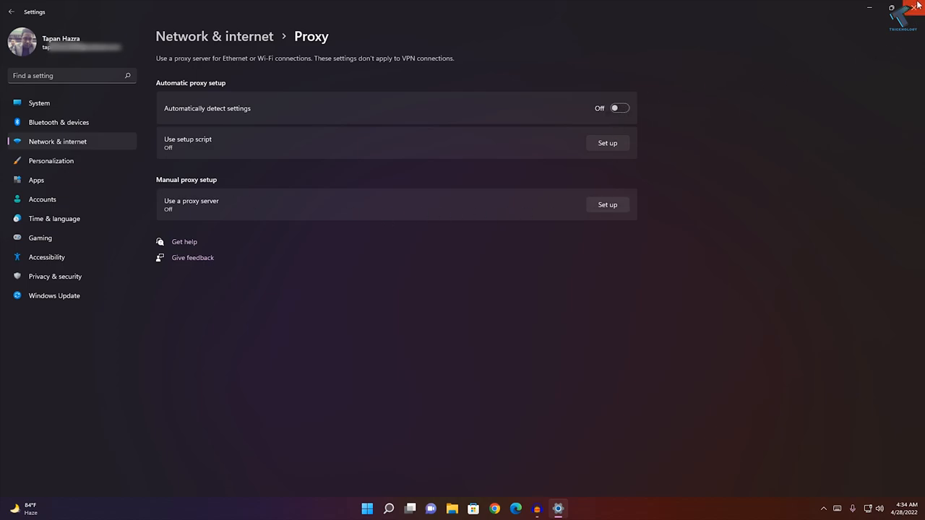
click(917, 7)
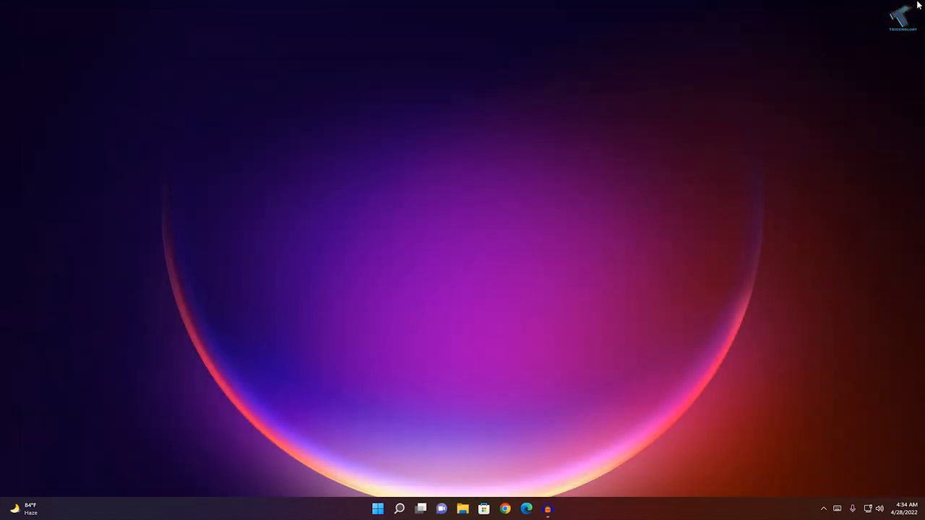
mouse_move(496, 370)
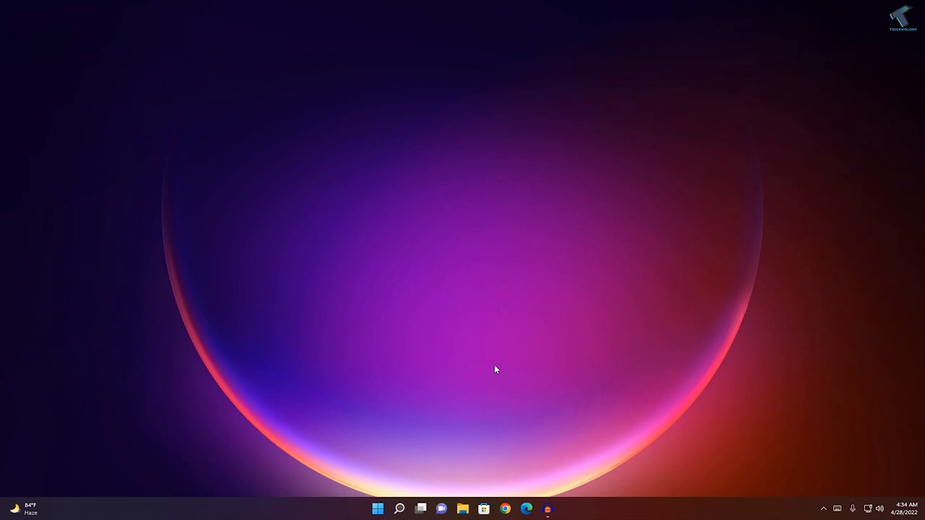
mouse_move(377, 509)
text(c)
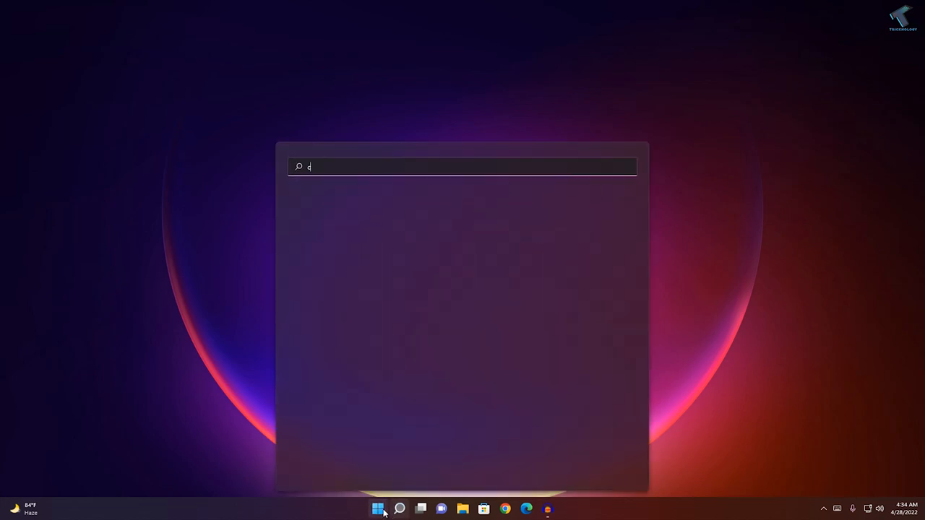
Launch Command Prompt as administrator from Start search and approve the UAC prompt.
text(md)
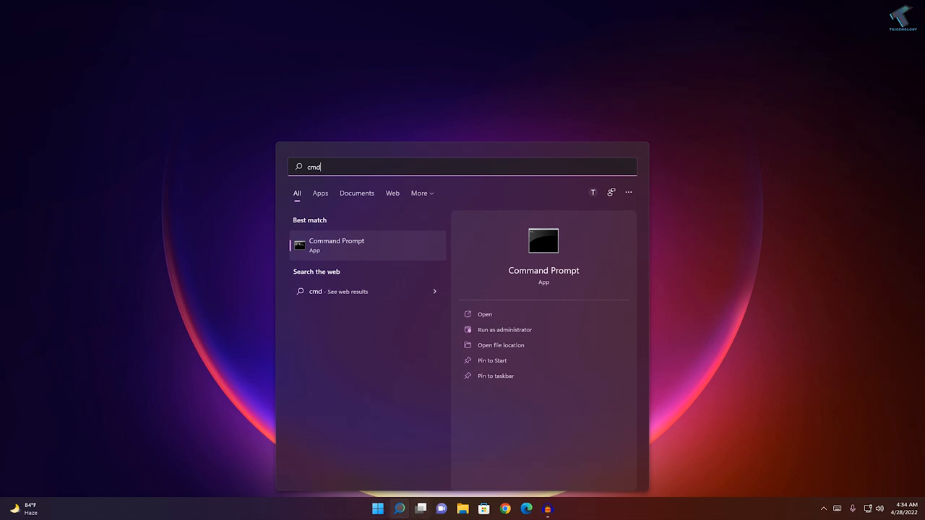
right_click(335, 244)
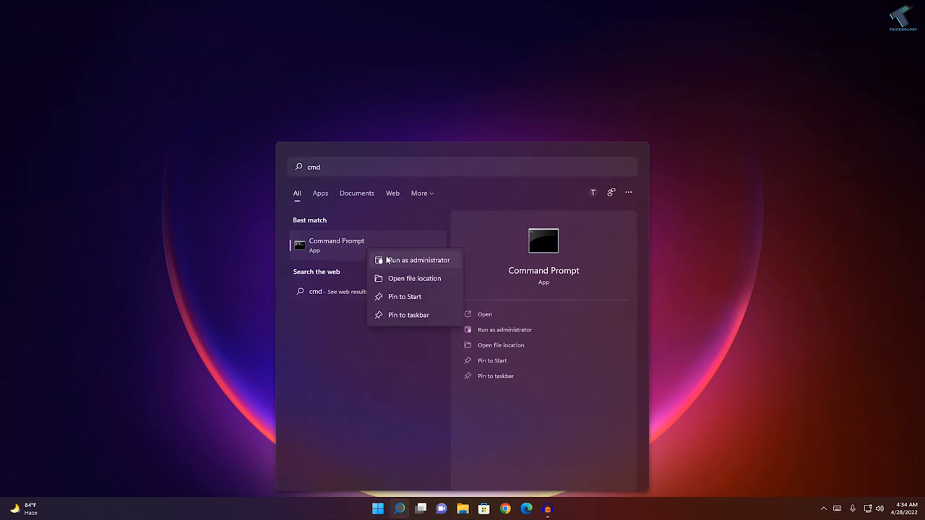
click(416, 260)
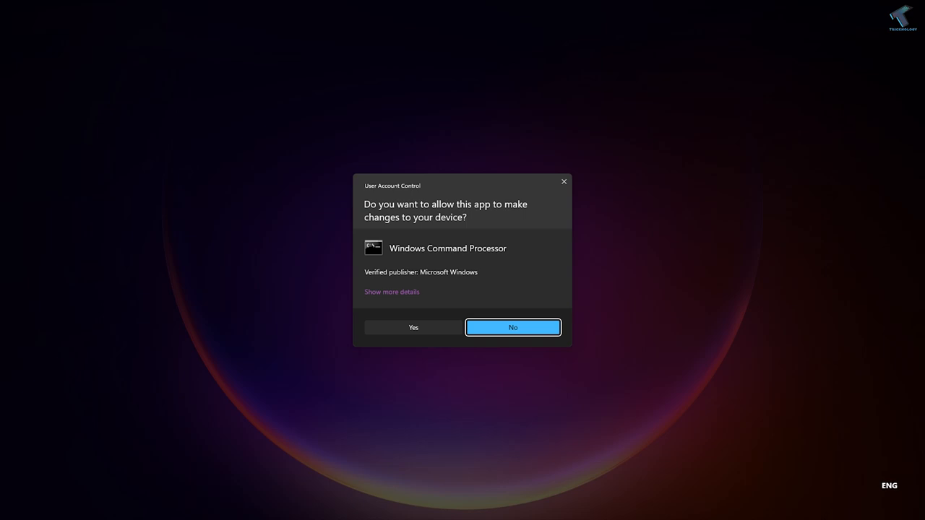
click(413, 327)
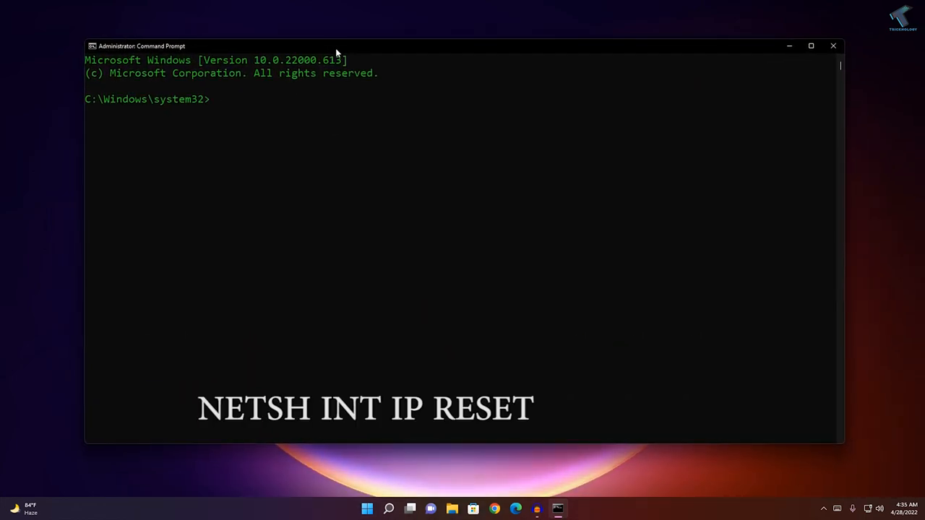
Run 'netsh int ip reset' to reset the TCP/IP stack.
text(netsh i)
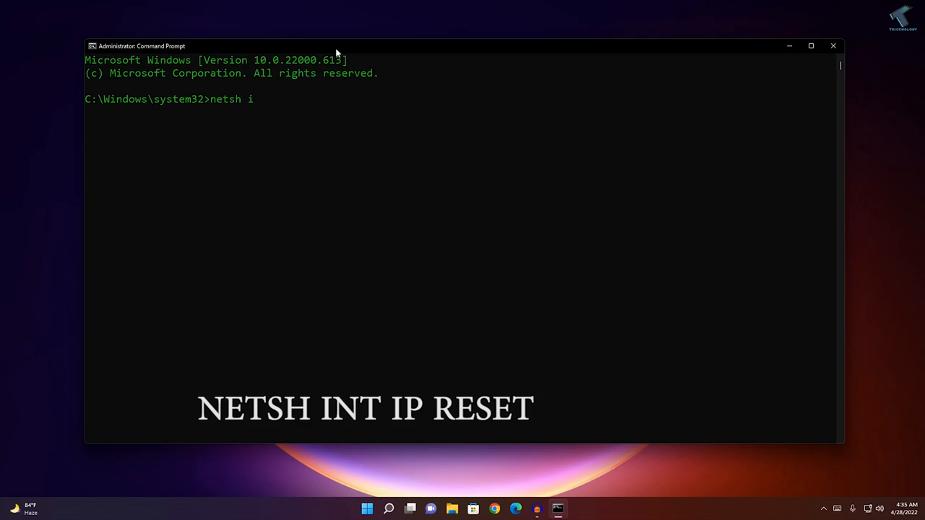
text(nt ip res)
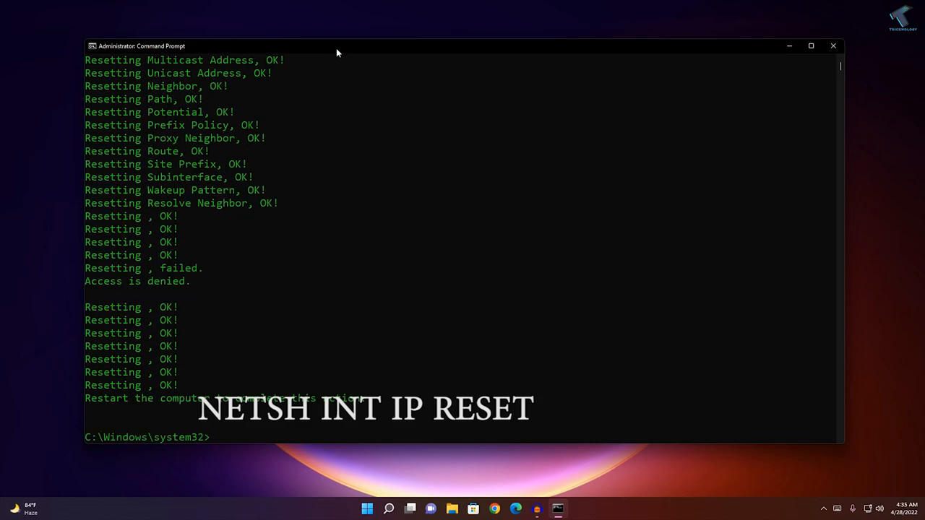
mouse_move(335, 87)
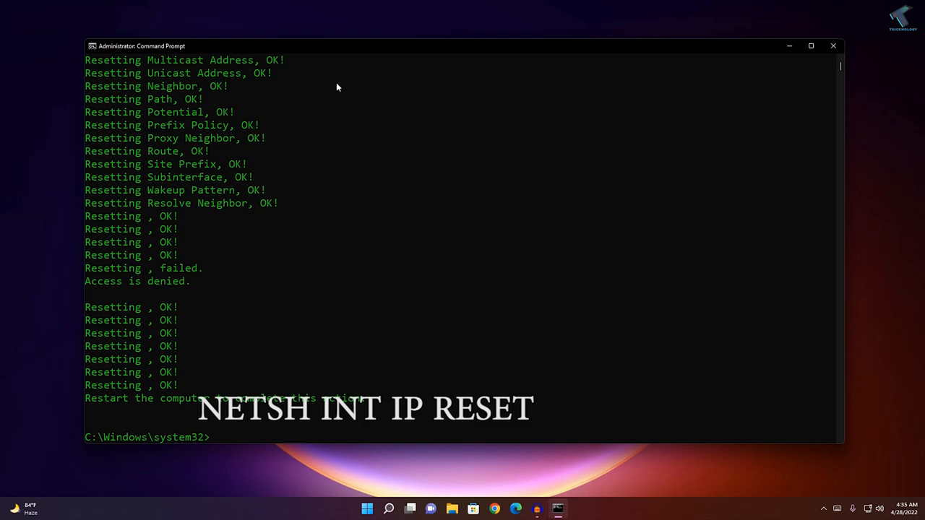
Run 'netsh winsock reset' to reset the Winsock catalog, then close Command Prompt.
text(nets)
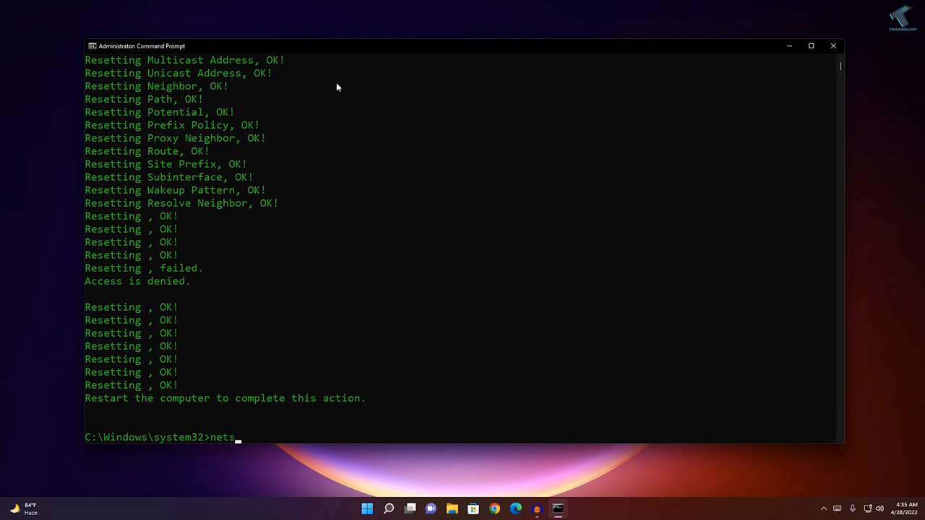
text(h winso)
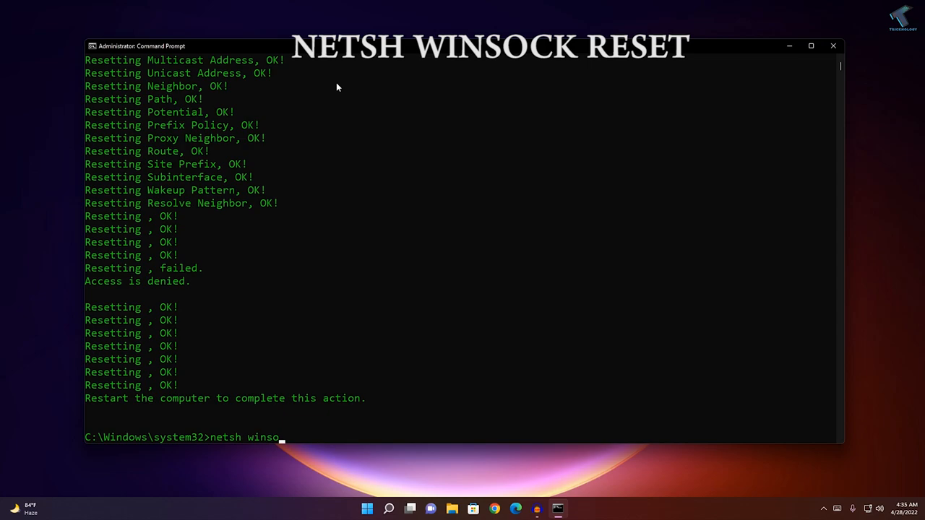
text(ck reset)
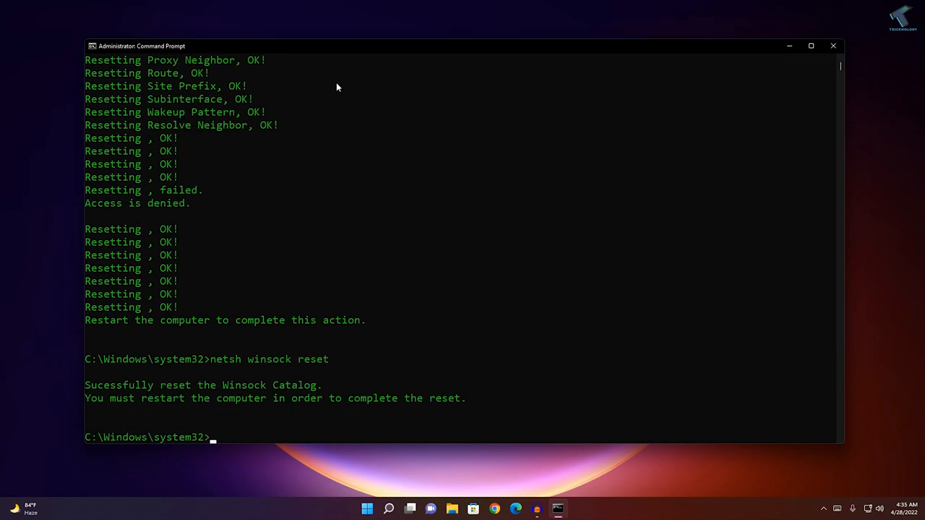
click(833, 45)
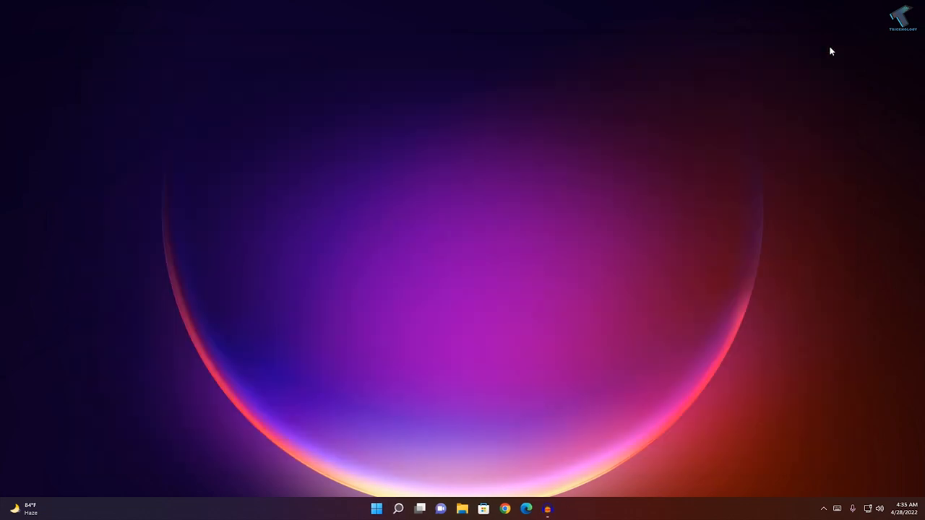
Reopen Start and begin searching, reaching the Network Connections window for the Ethernet adapter.
click(376, 509)
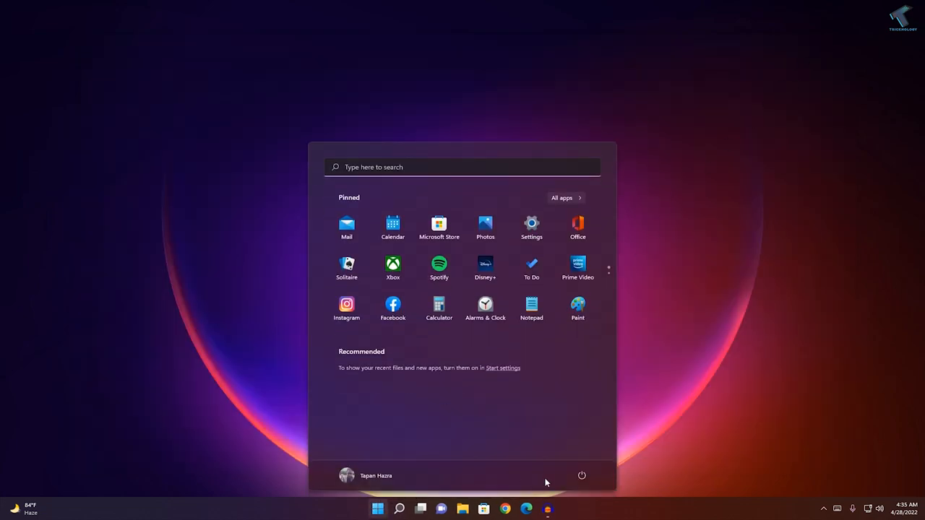
click(711, 364)
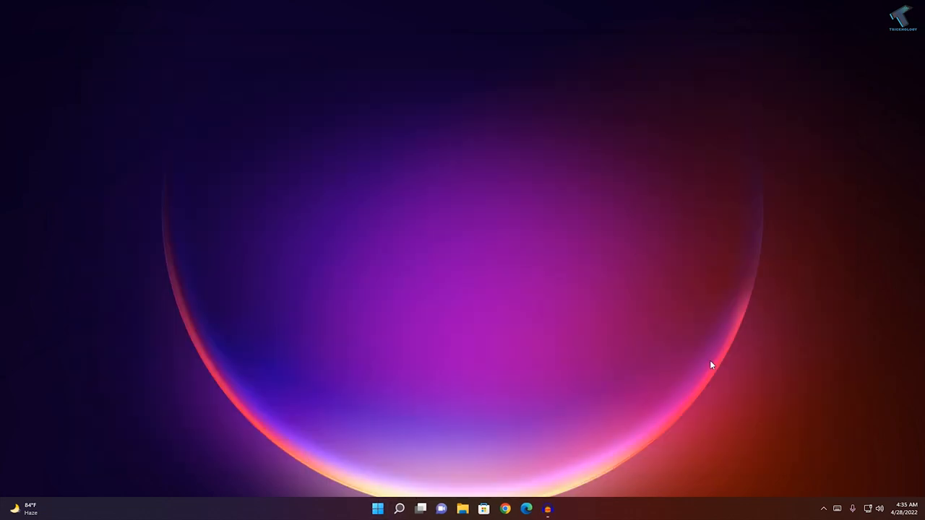
mouse_move(488, 471)
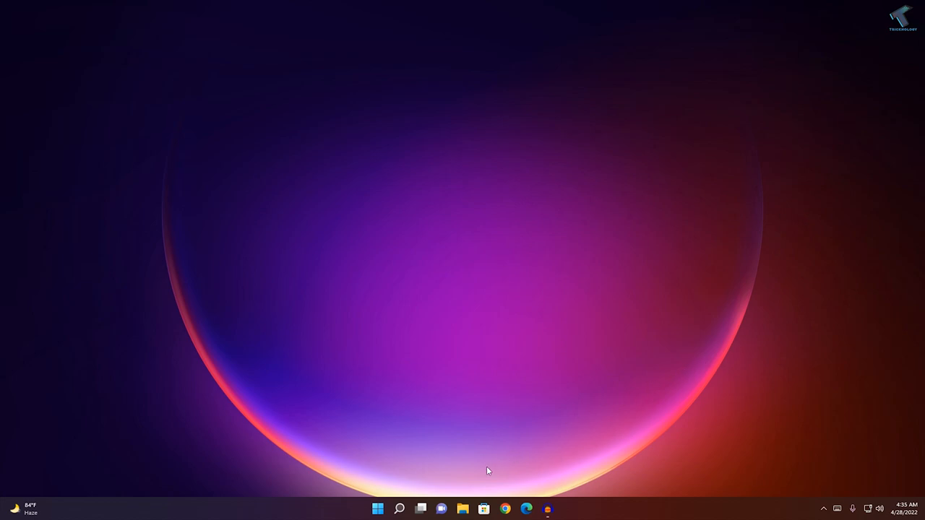
click(379, 509)
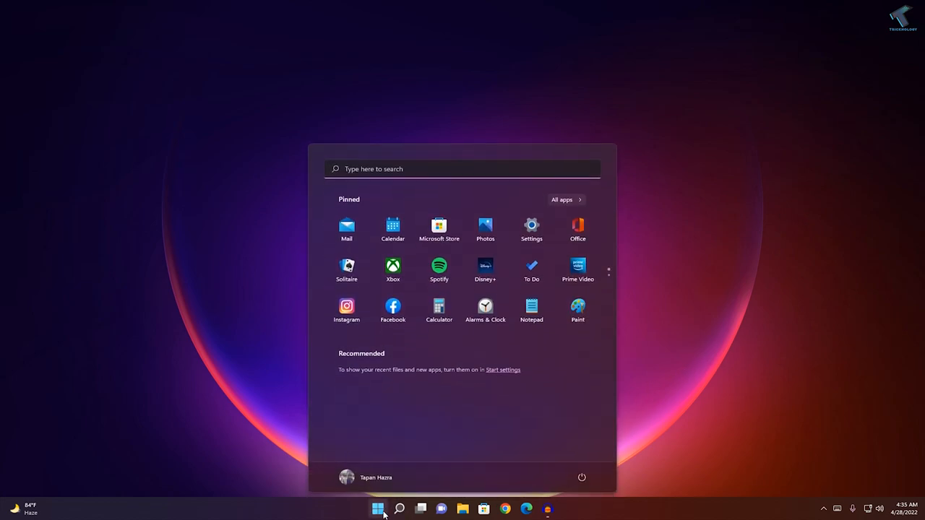
text(no)
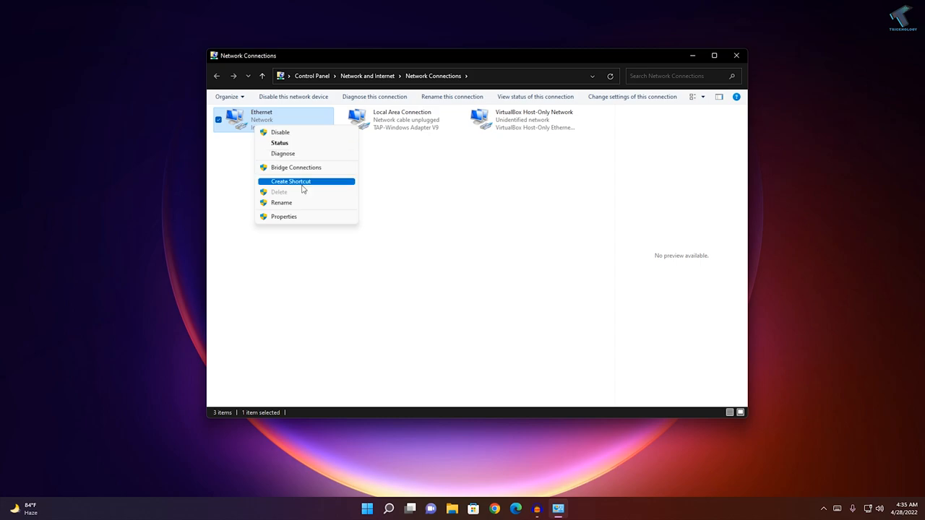
From Ethernet Properties, reach the IPv4 protocol's Advanced TCP/IP Settings.
click(283, 216)
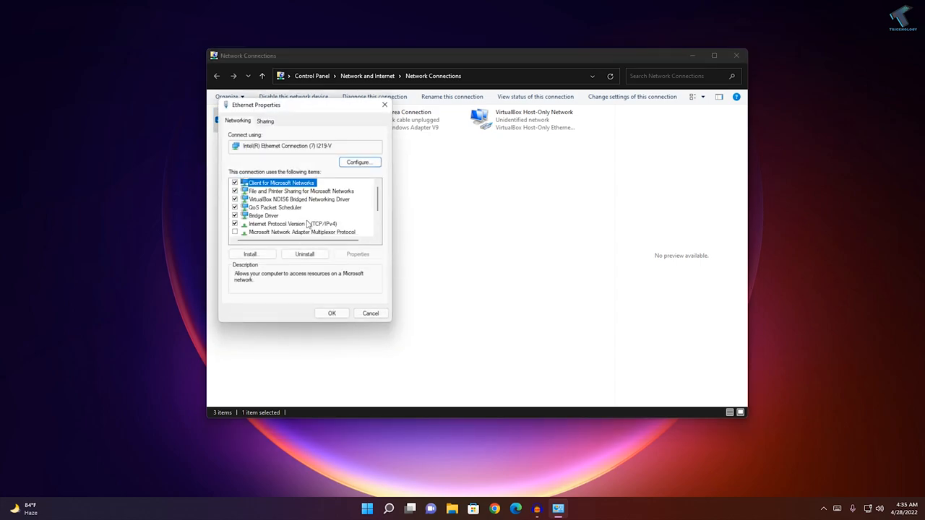
double_click(292, 223)
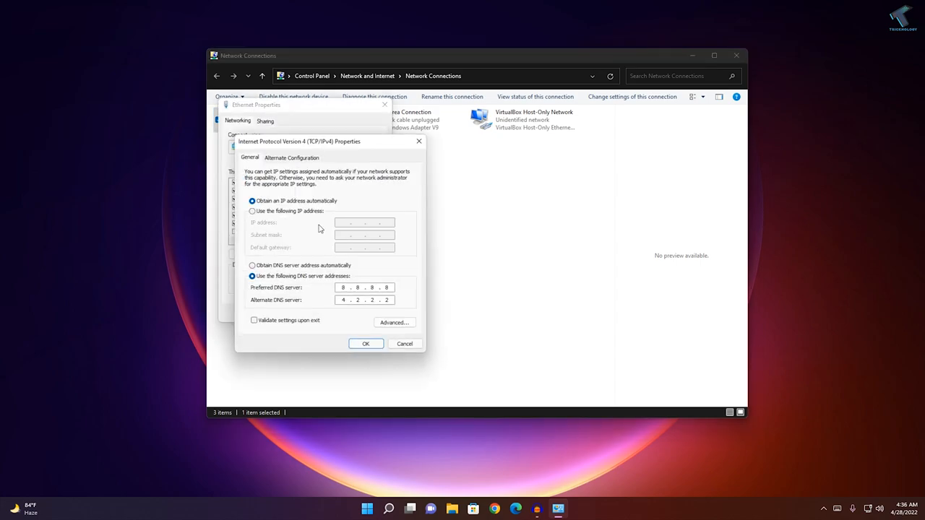
mouse_move(350, 287)
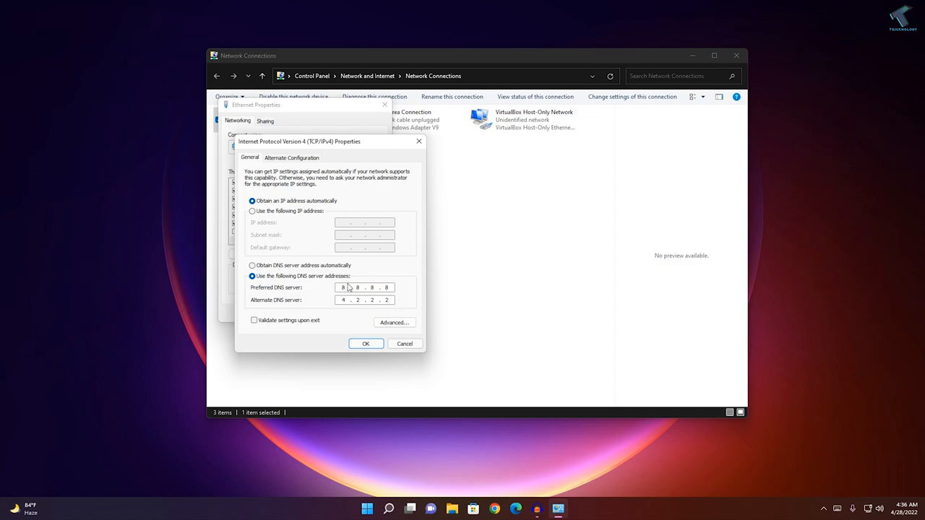
click(394, 323)
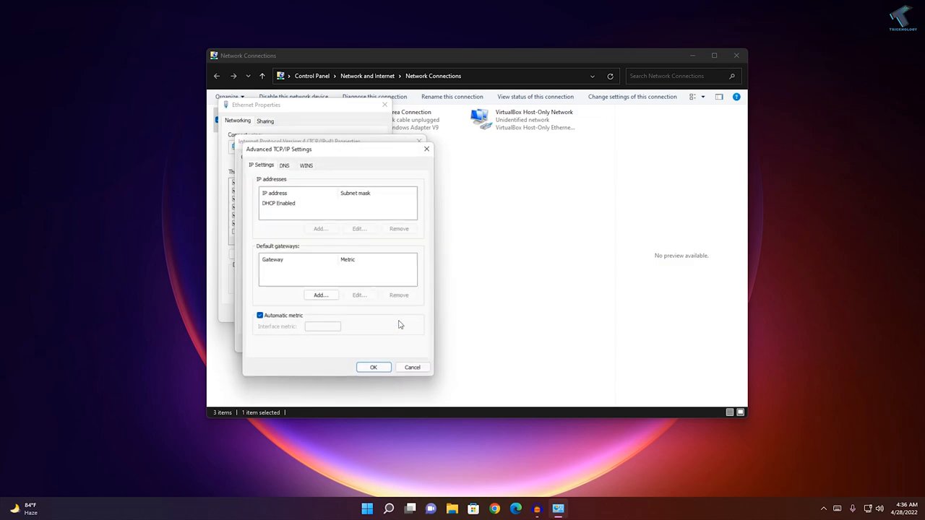
Add DNS servers 8.8.8.8 and 4.2.2.2 on the DNS tab of Advanced TCP/IP Settings.
click(283, 165)
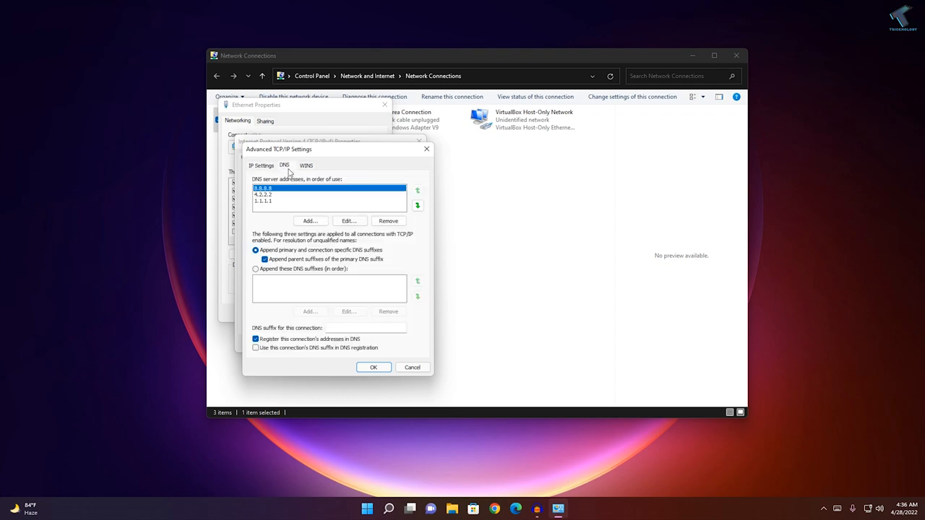
mouse_move(390, 217)
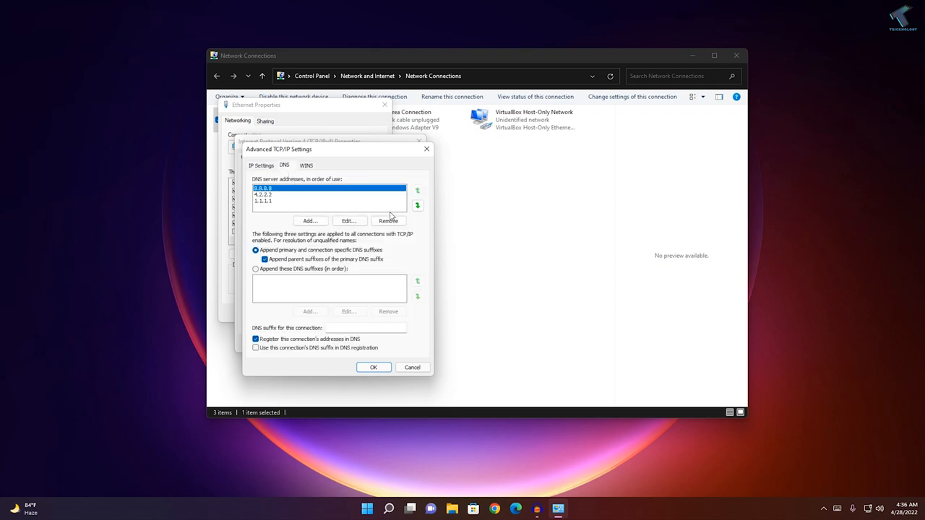
click(350, 220)
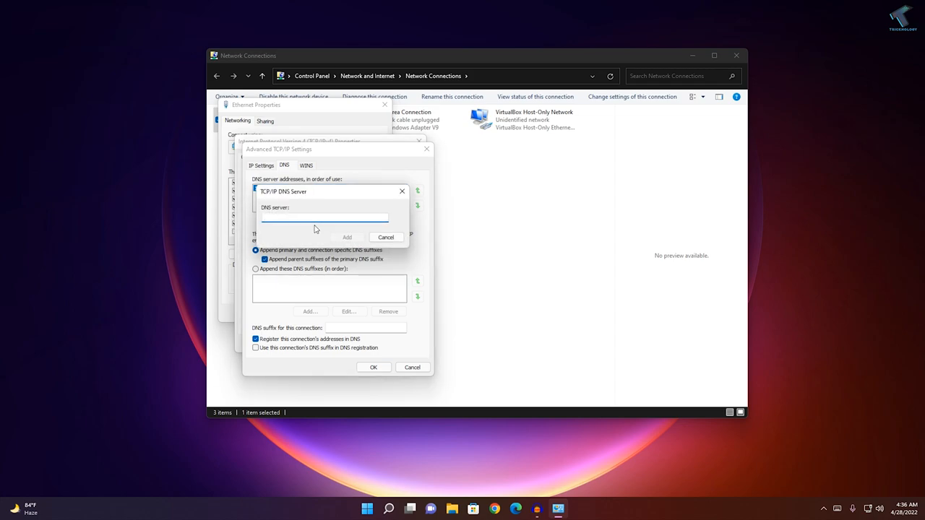
text(8.8)
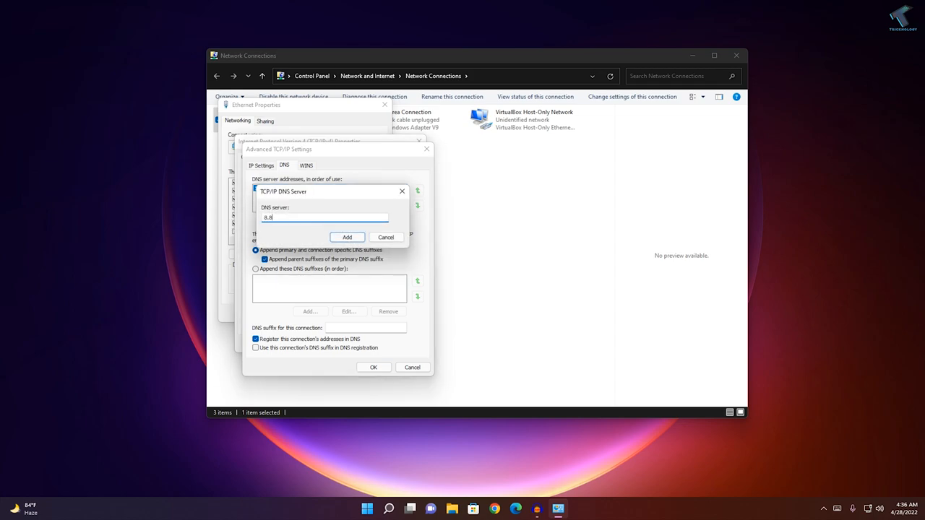
text(.8.8)
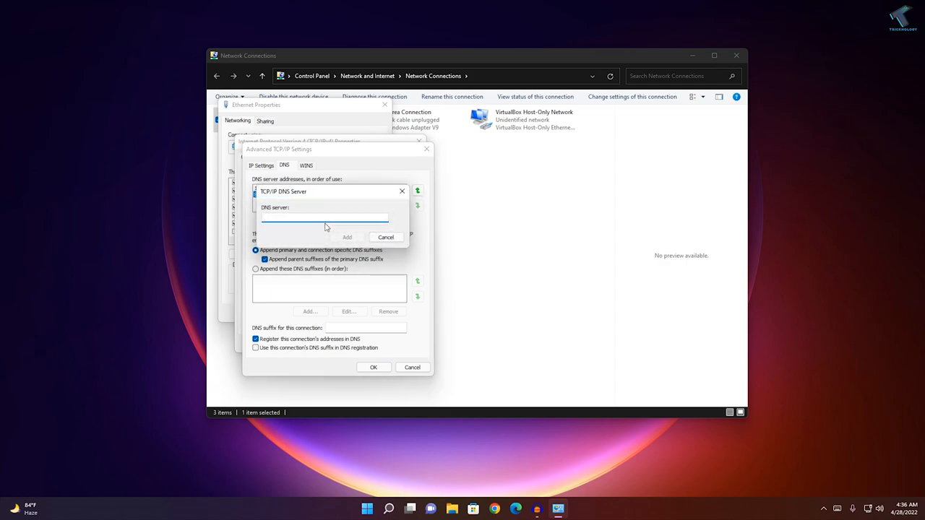
text(4.2.2.2)
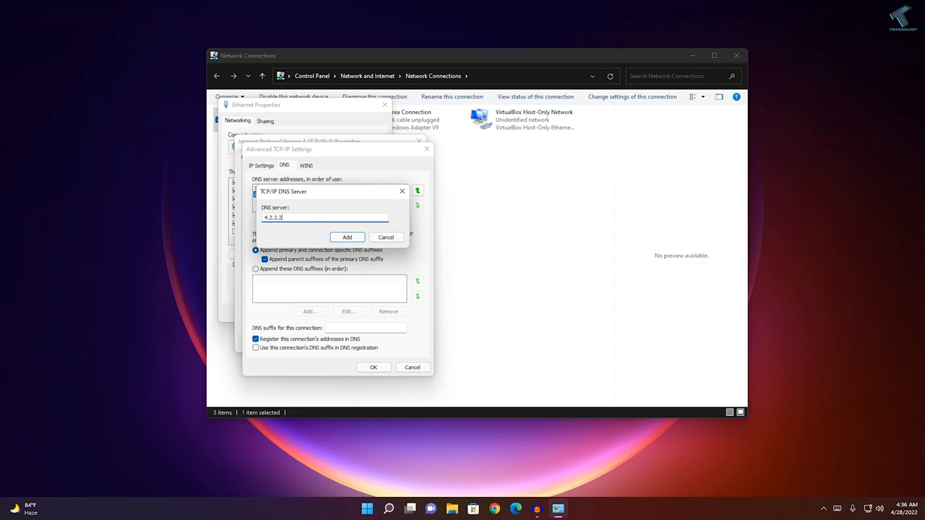
click(347, 237)
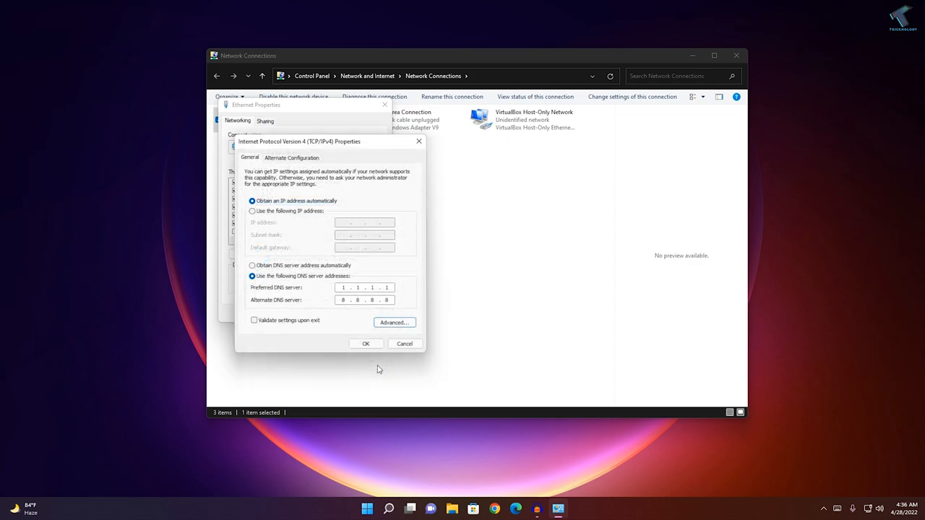
Confirm the IPv4 and Ethernet properties and close the Network Connections window.
click(365, 344)
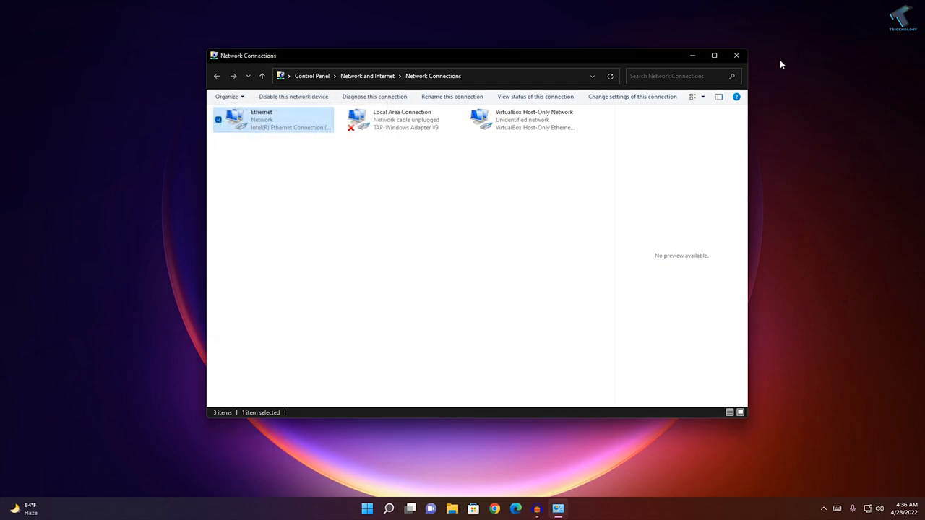
click(737, 55)
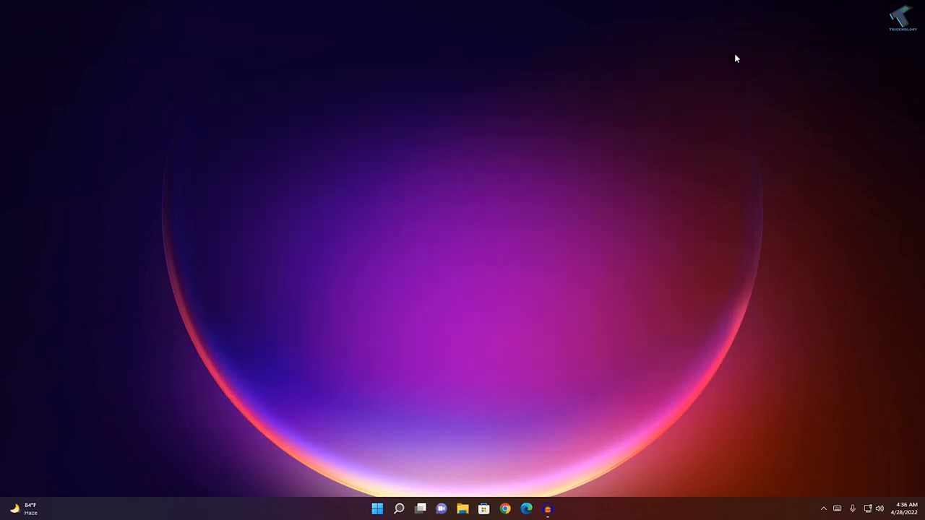
click(375, 509)
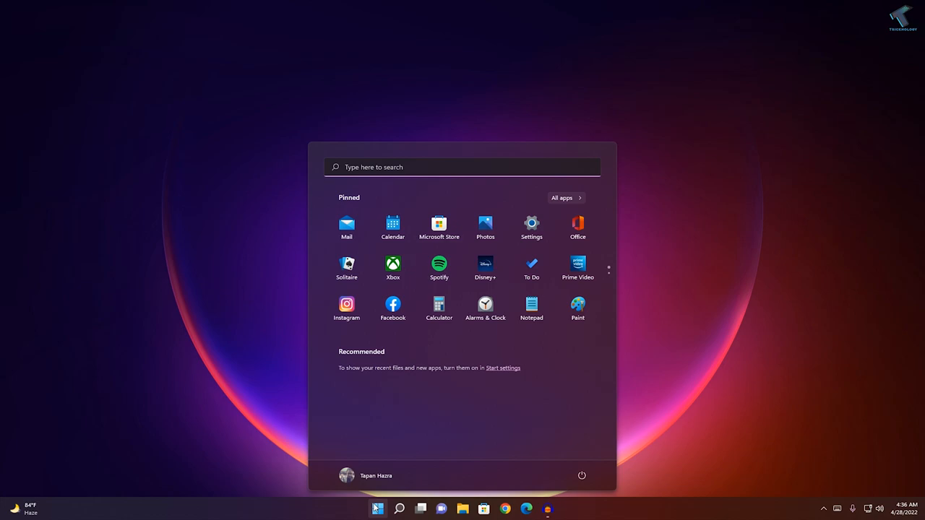
Search 'cmd' in Start and launch Command Prompt with Run as administrator.
text(cmd)
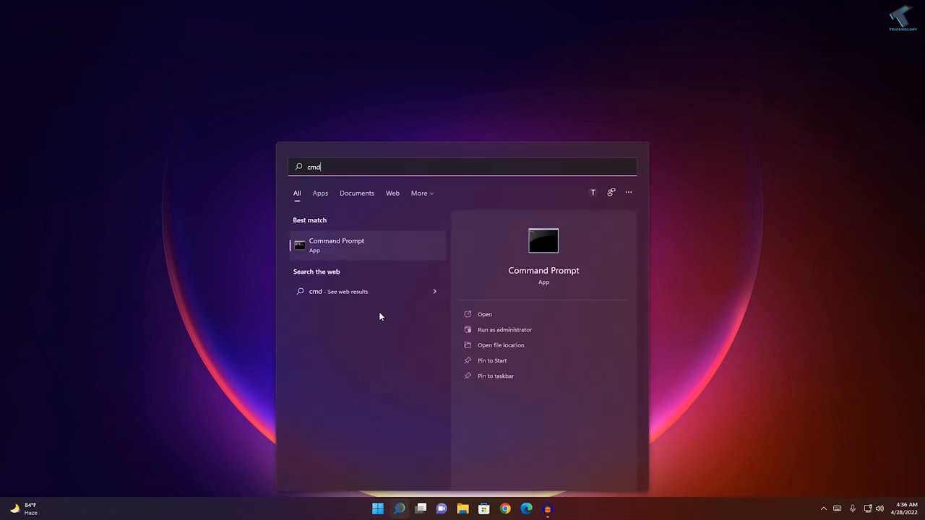
right_click(335, 244)
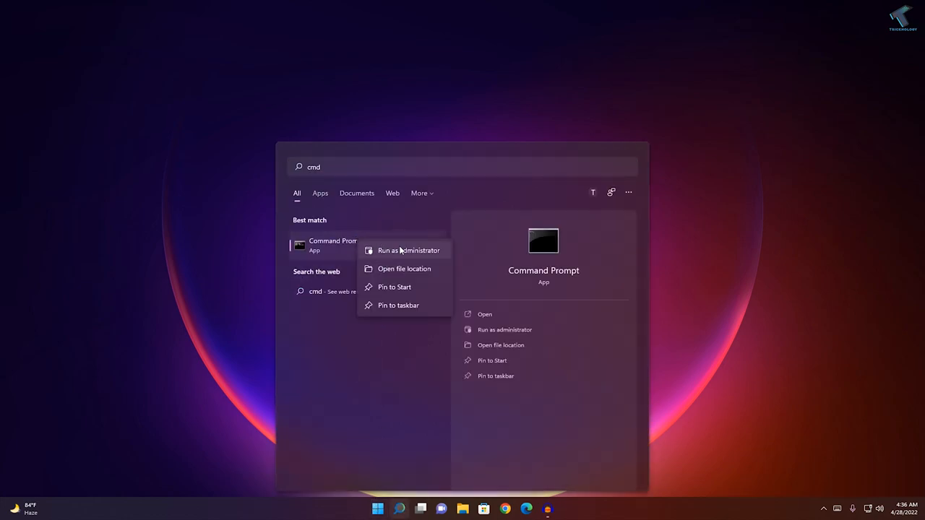
mouse_move(401, 255)
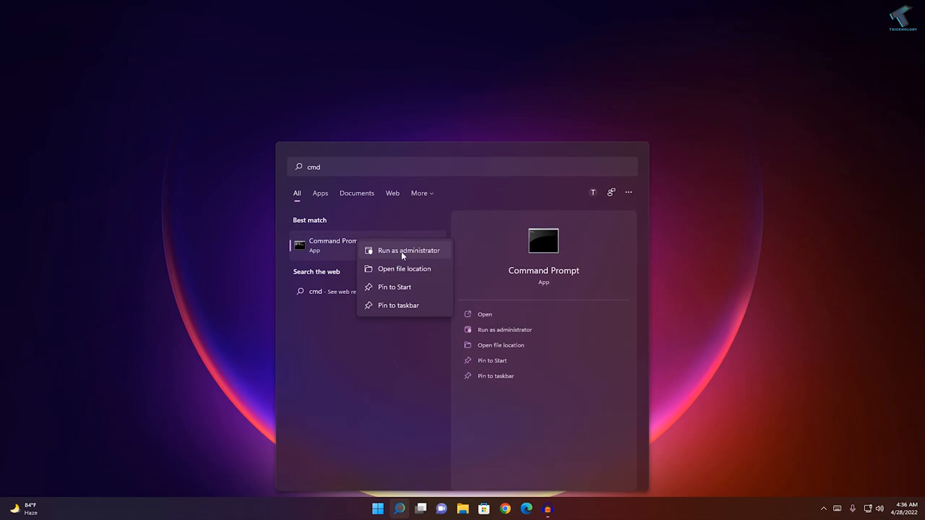
click(407, 250)
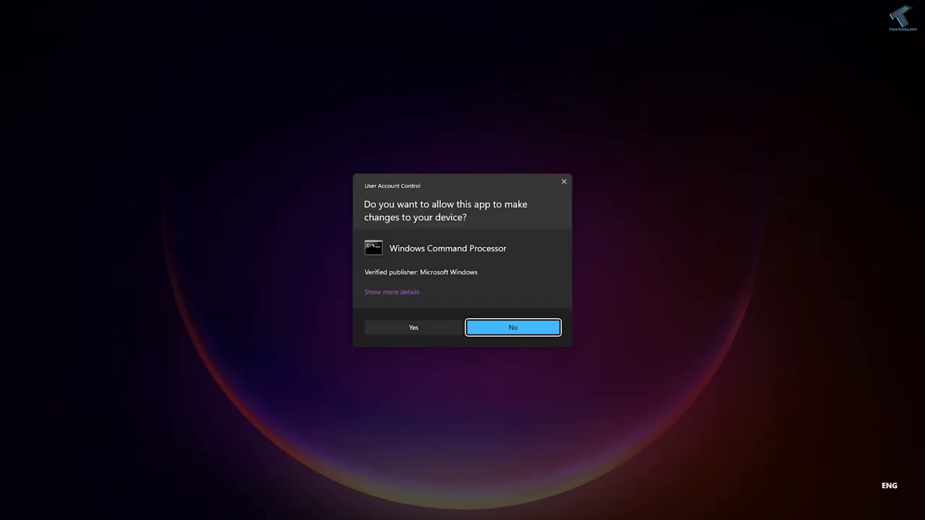
Approve UAC, run 'ipconfig /flushdns' to clear the DNS cache, and close Command Prompt.
click(414, 327)
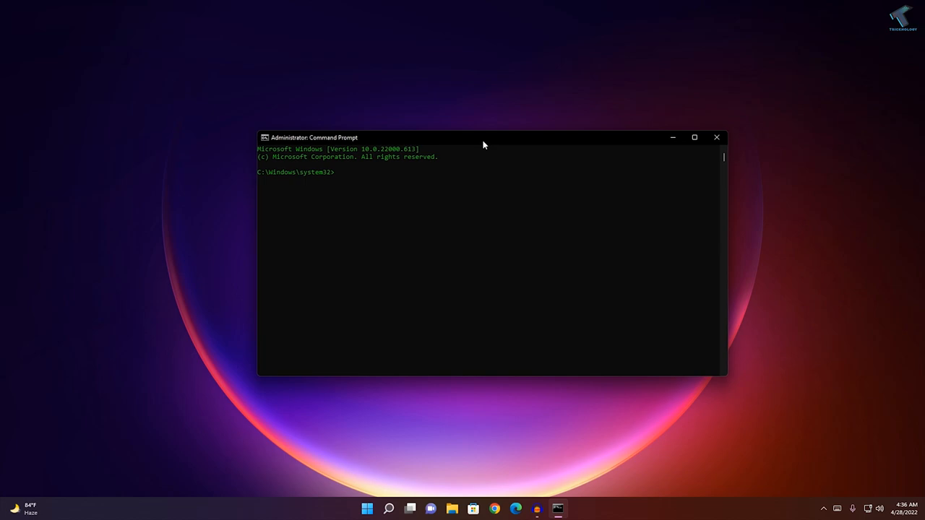
text(ipconfig)
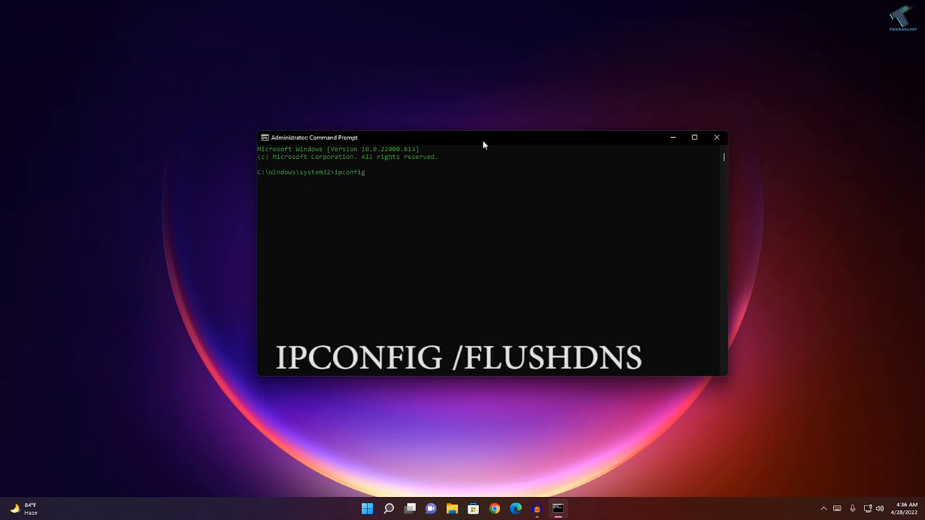
text(/flush)
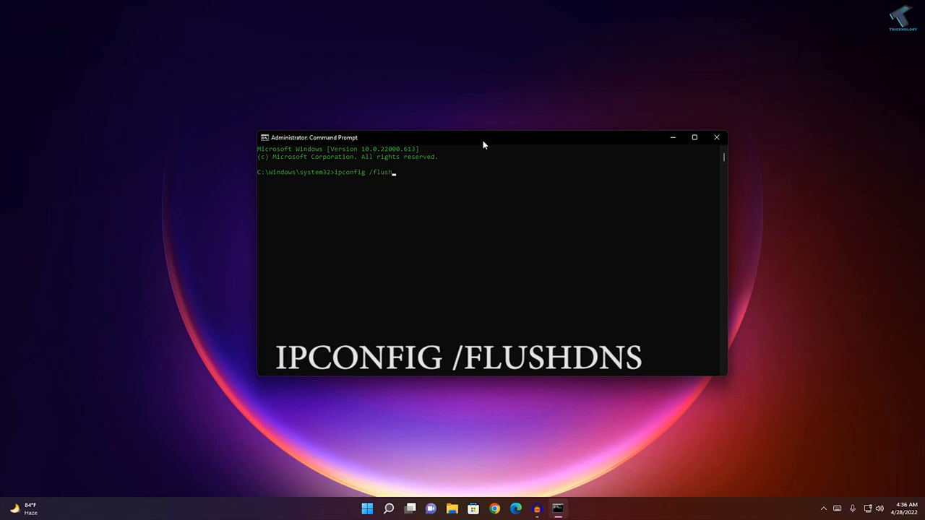
key(Return)
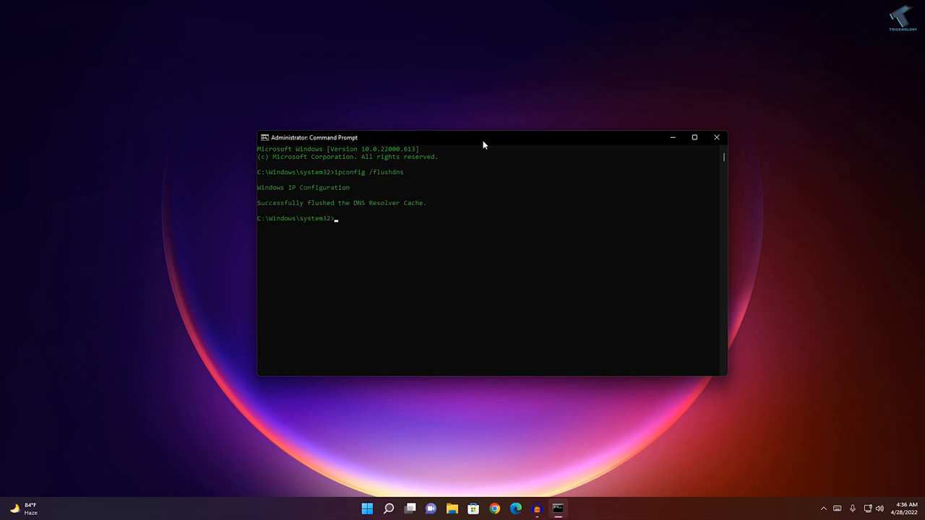
click(717, 138)
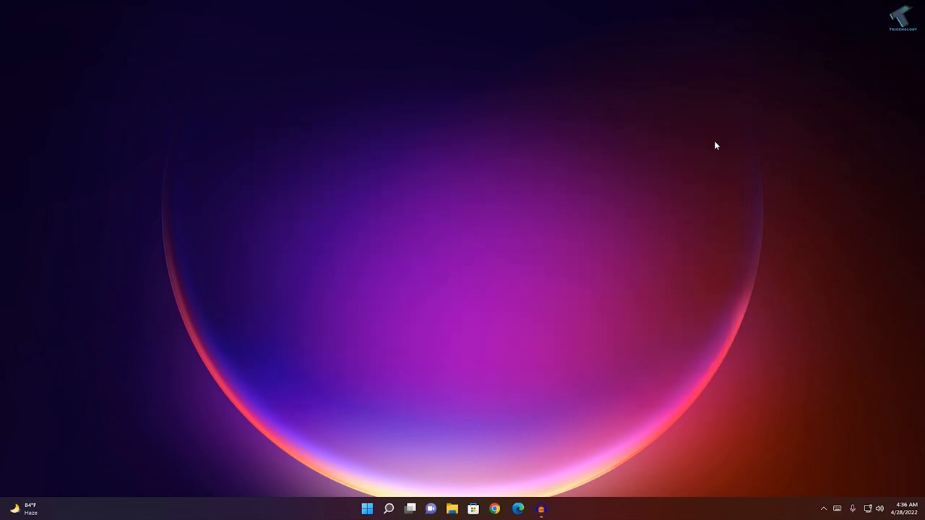